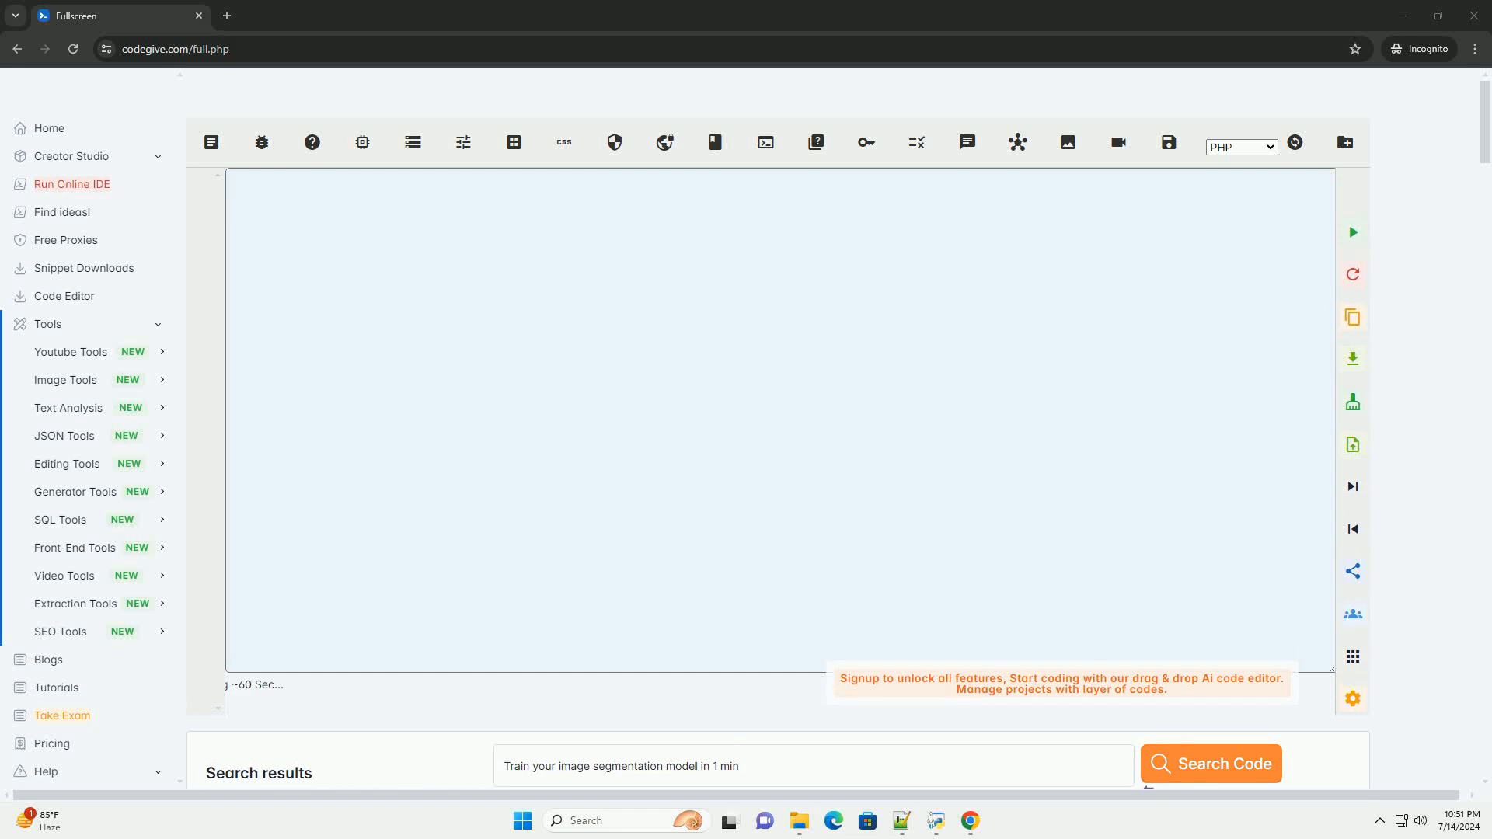
Generate the segmentation training answer: explanation, U-Net mention, six training steps
left_click(1209, 763)
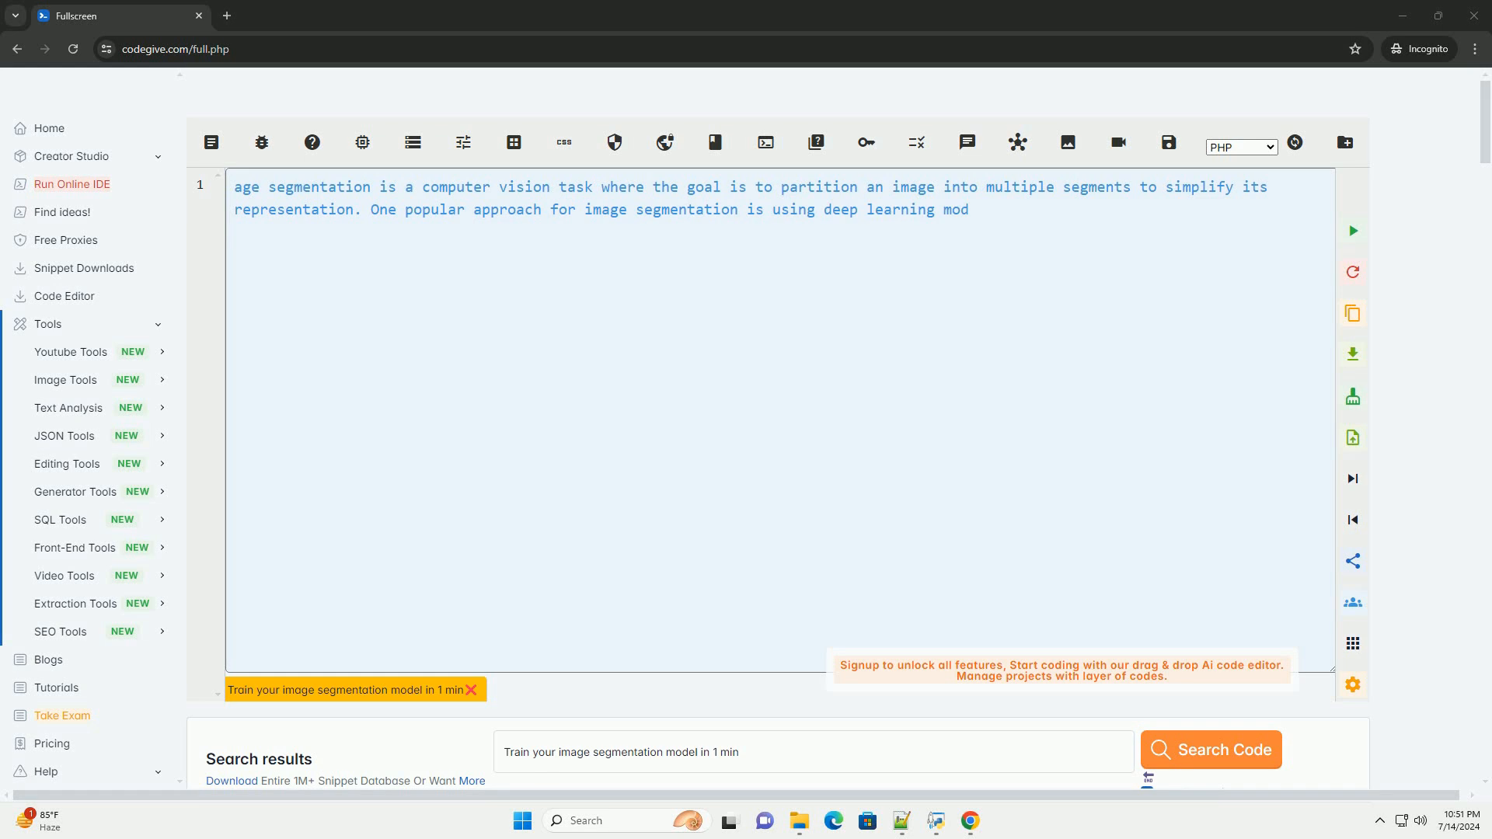
type("els, such as U-Net, which have been proven effective for this task.")
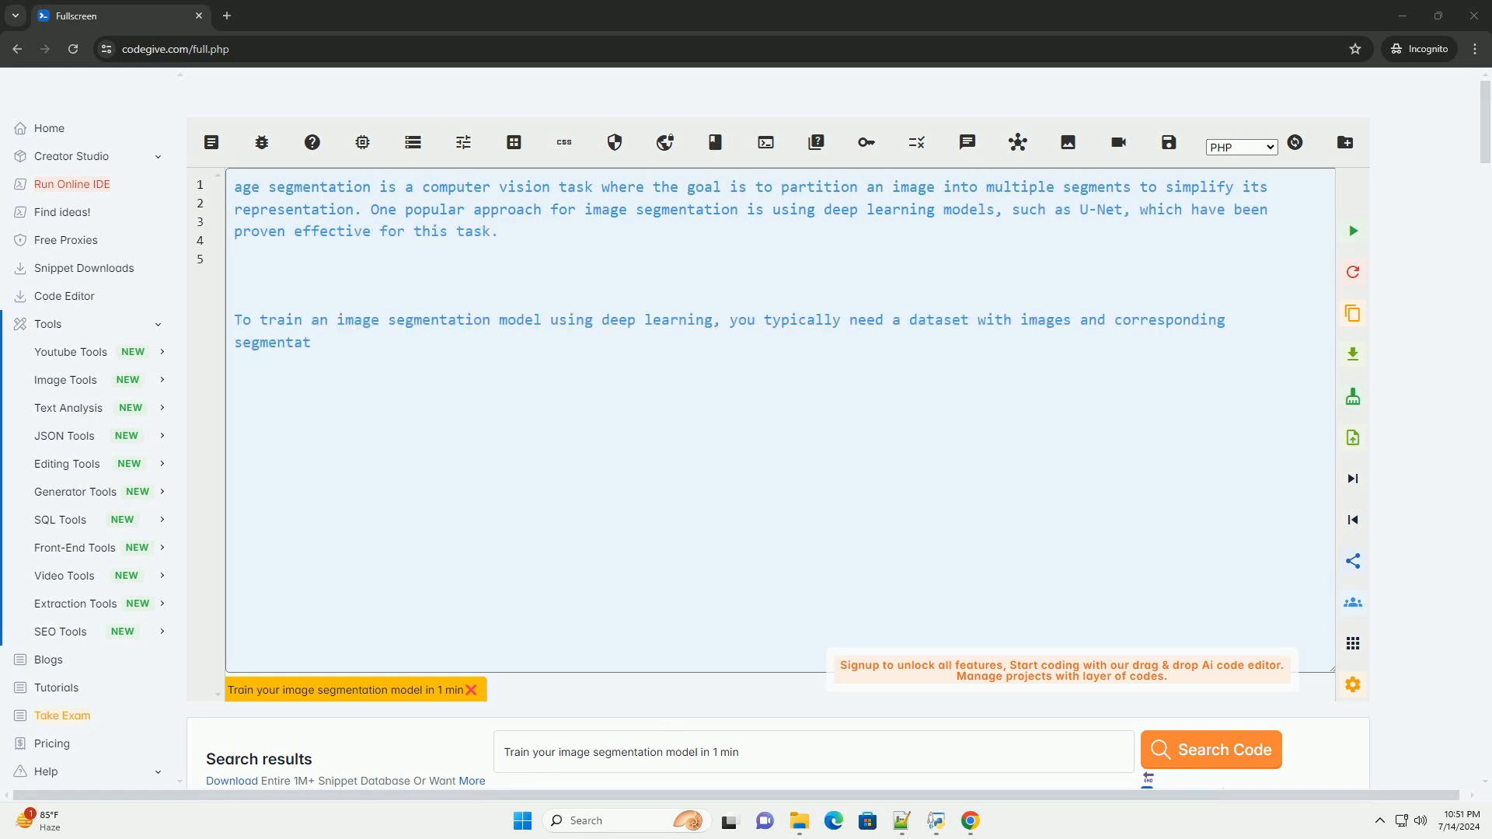
type("ion masks. The model learns to predict these masks by minimizing a loss function such as Dice coefficient or cross-entropy.")
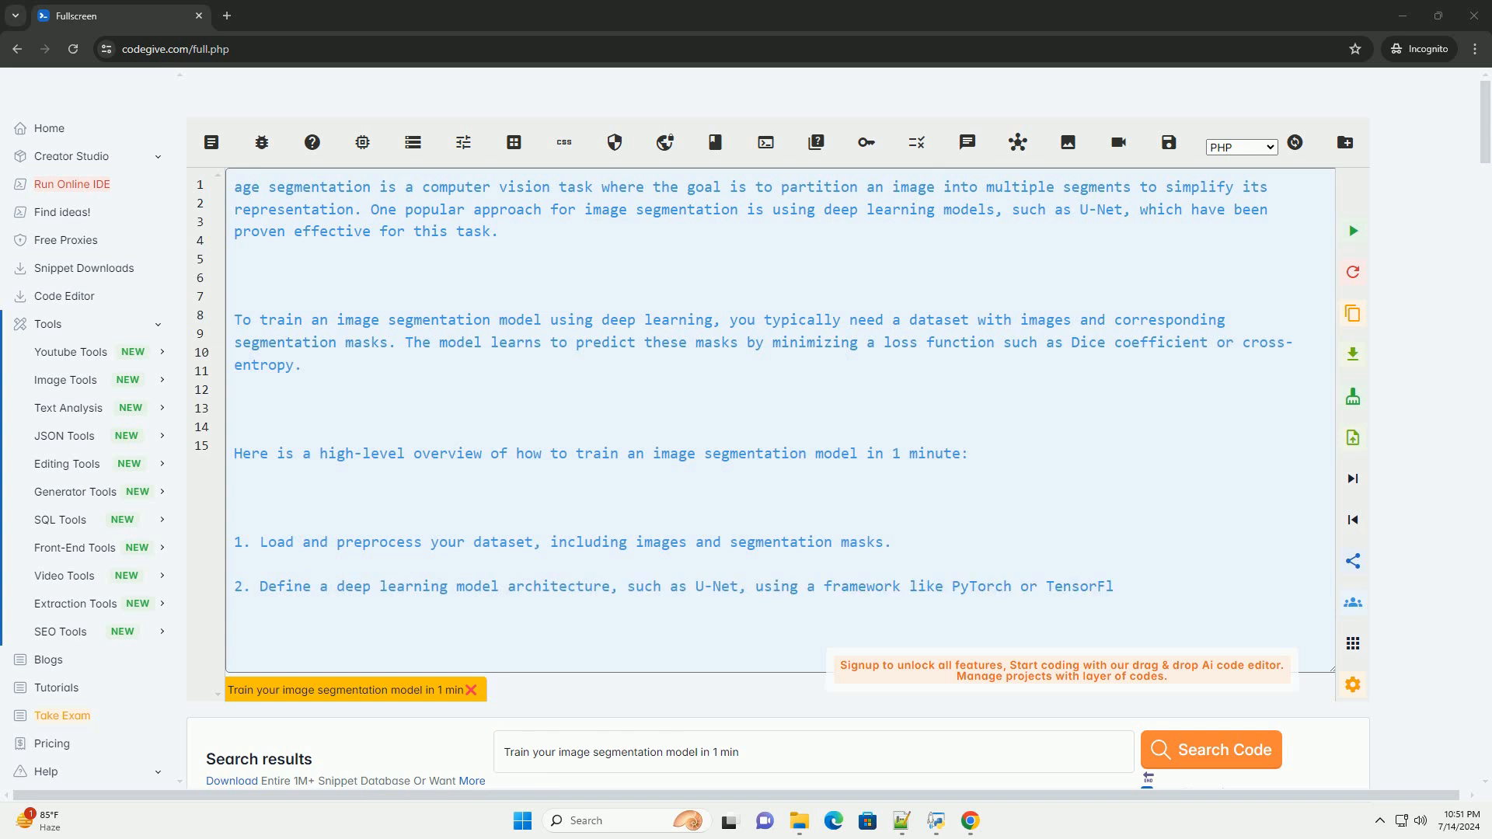
scroll("down", 3)
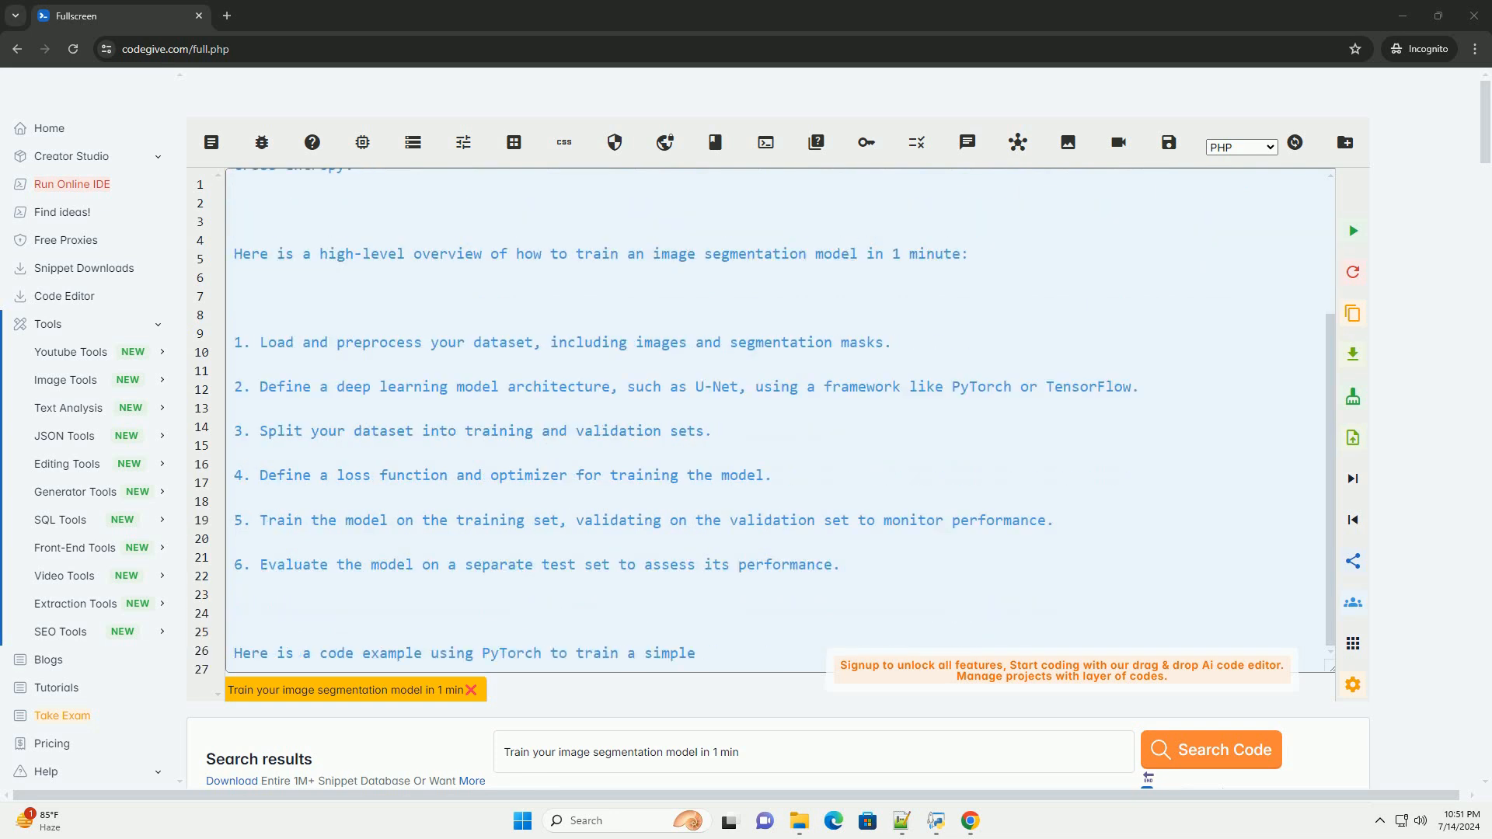
Scroll as cross-entropy loss, Adam optimizer and training loop code appear
scroll("down", 3)
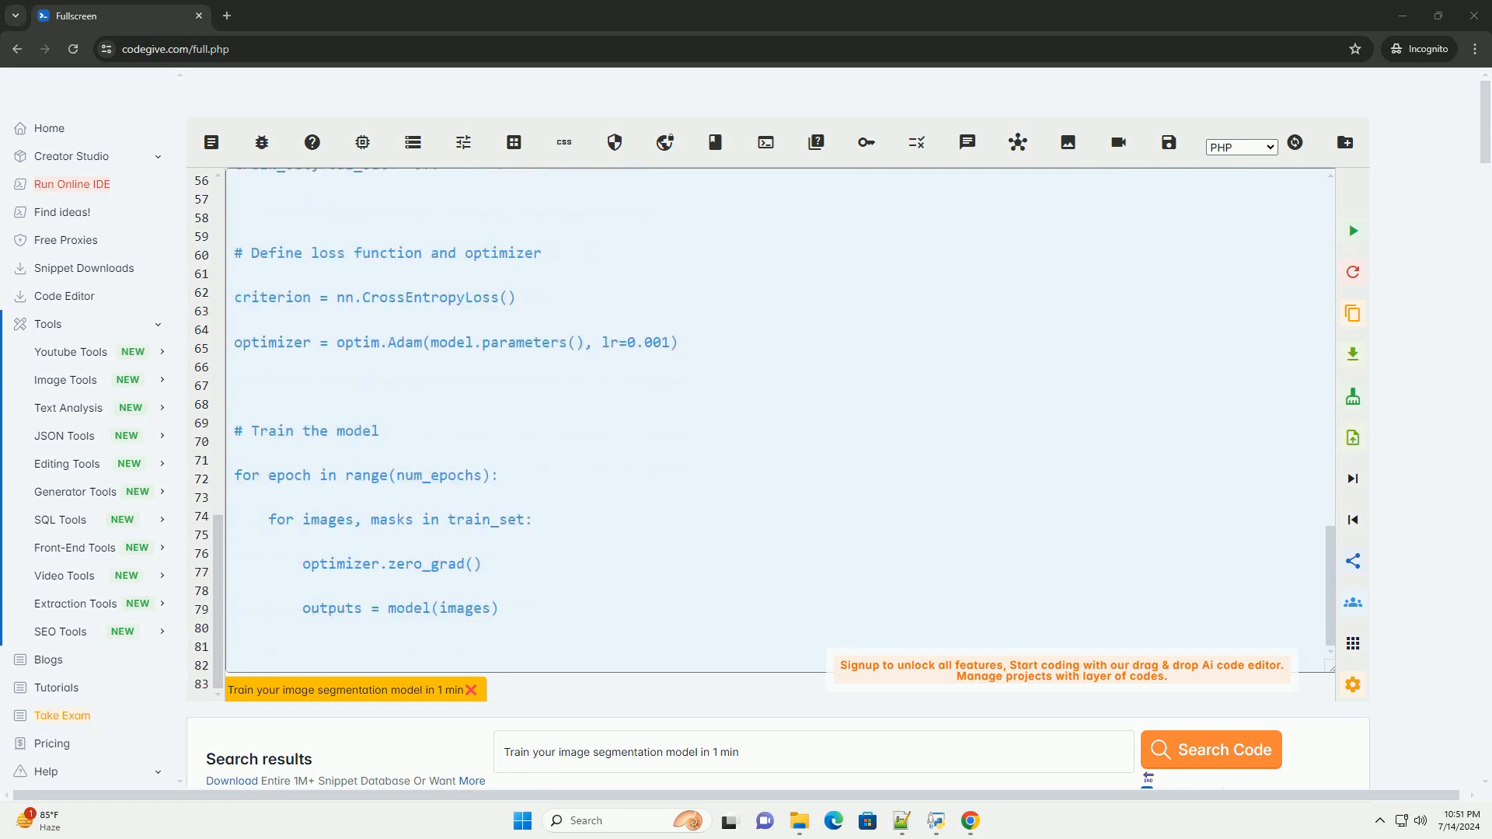
scroll("down", 3)
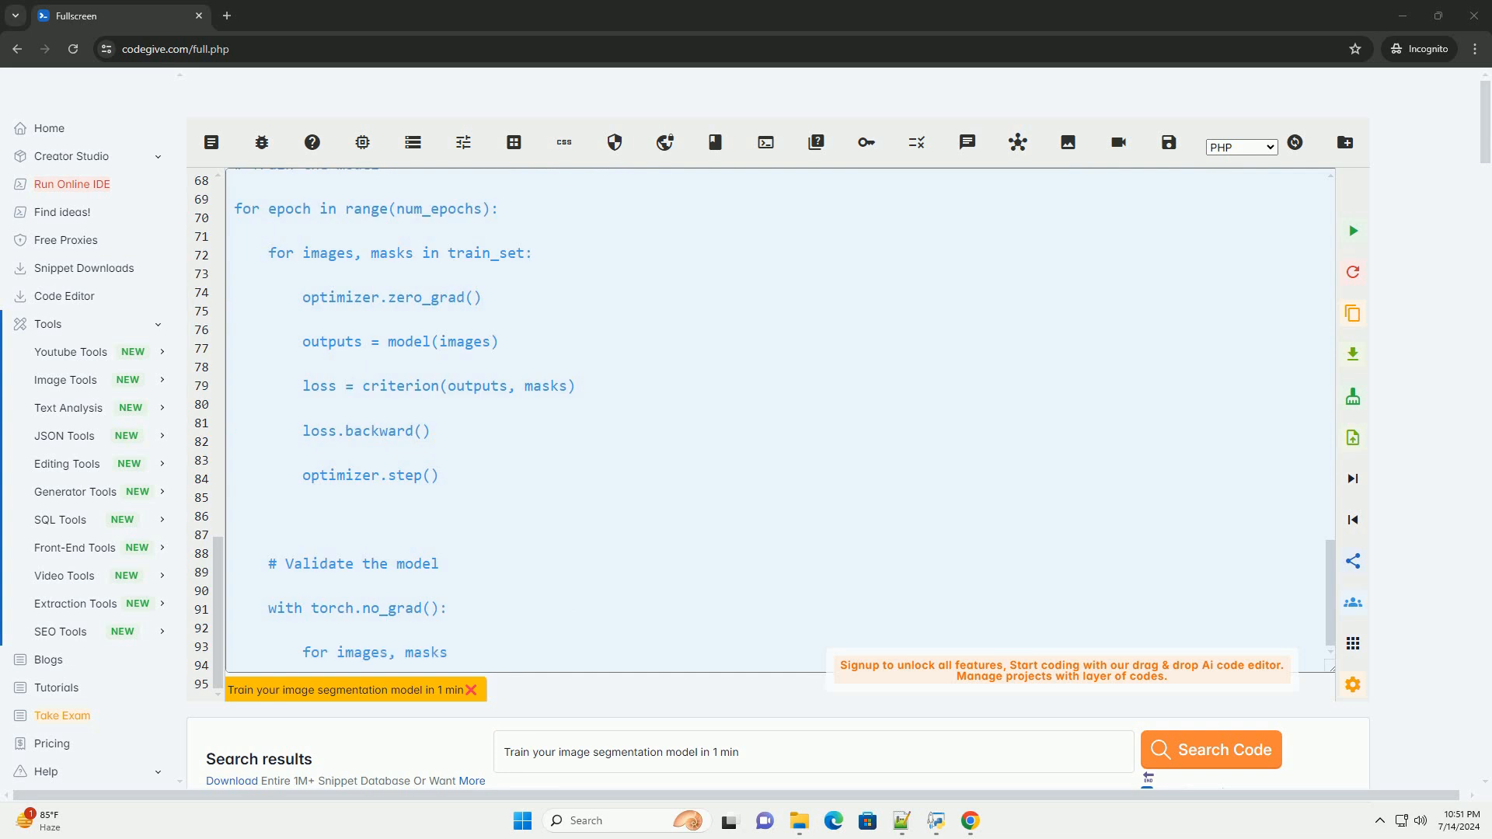
Scroll through backward/step calls, the val_loss validation loop and per-epoch loss print
scroll("down", 3)
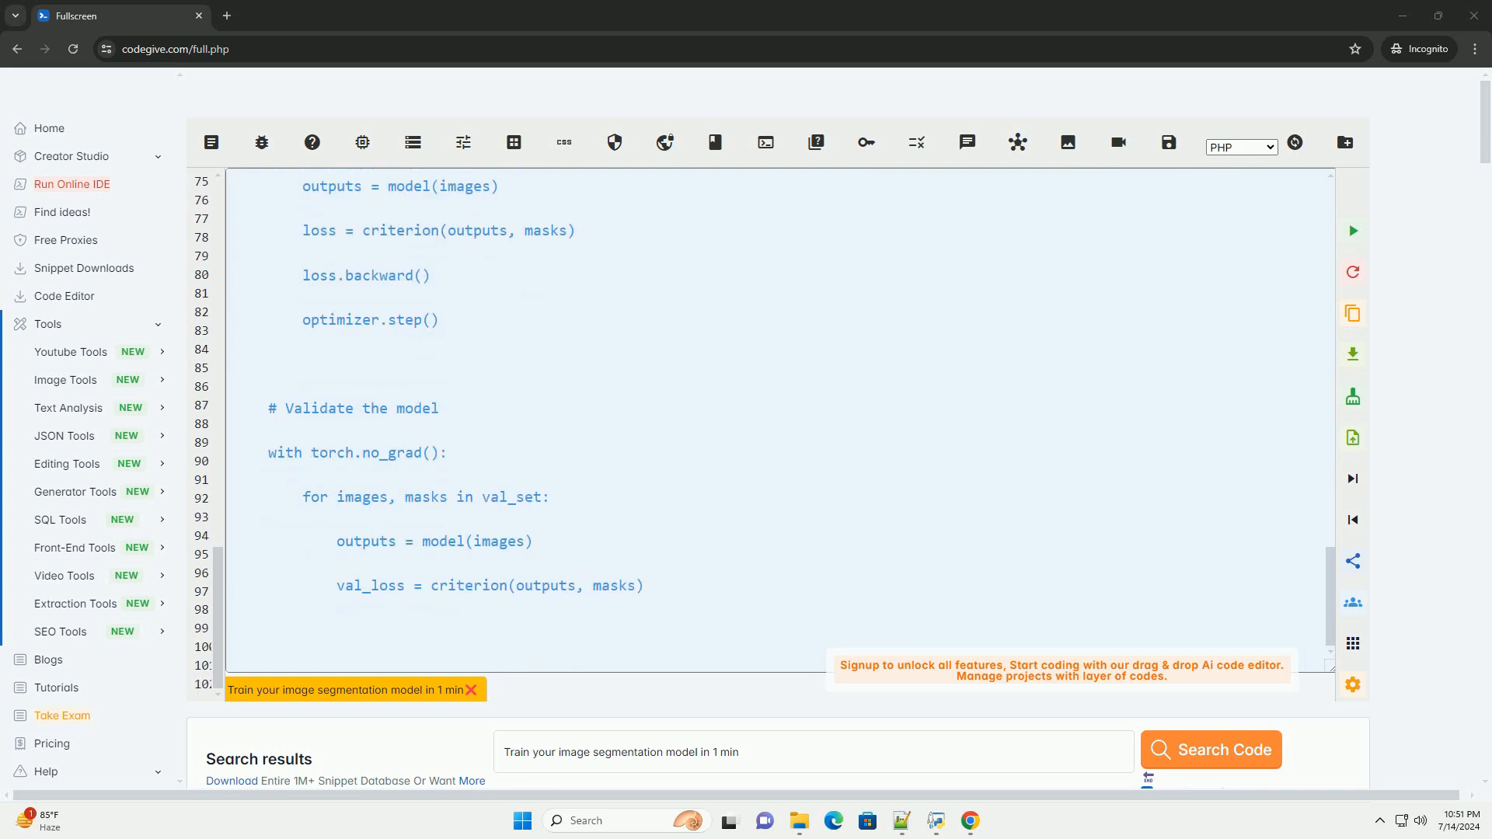
scroll("down", 3)
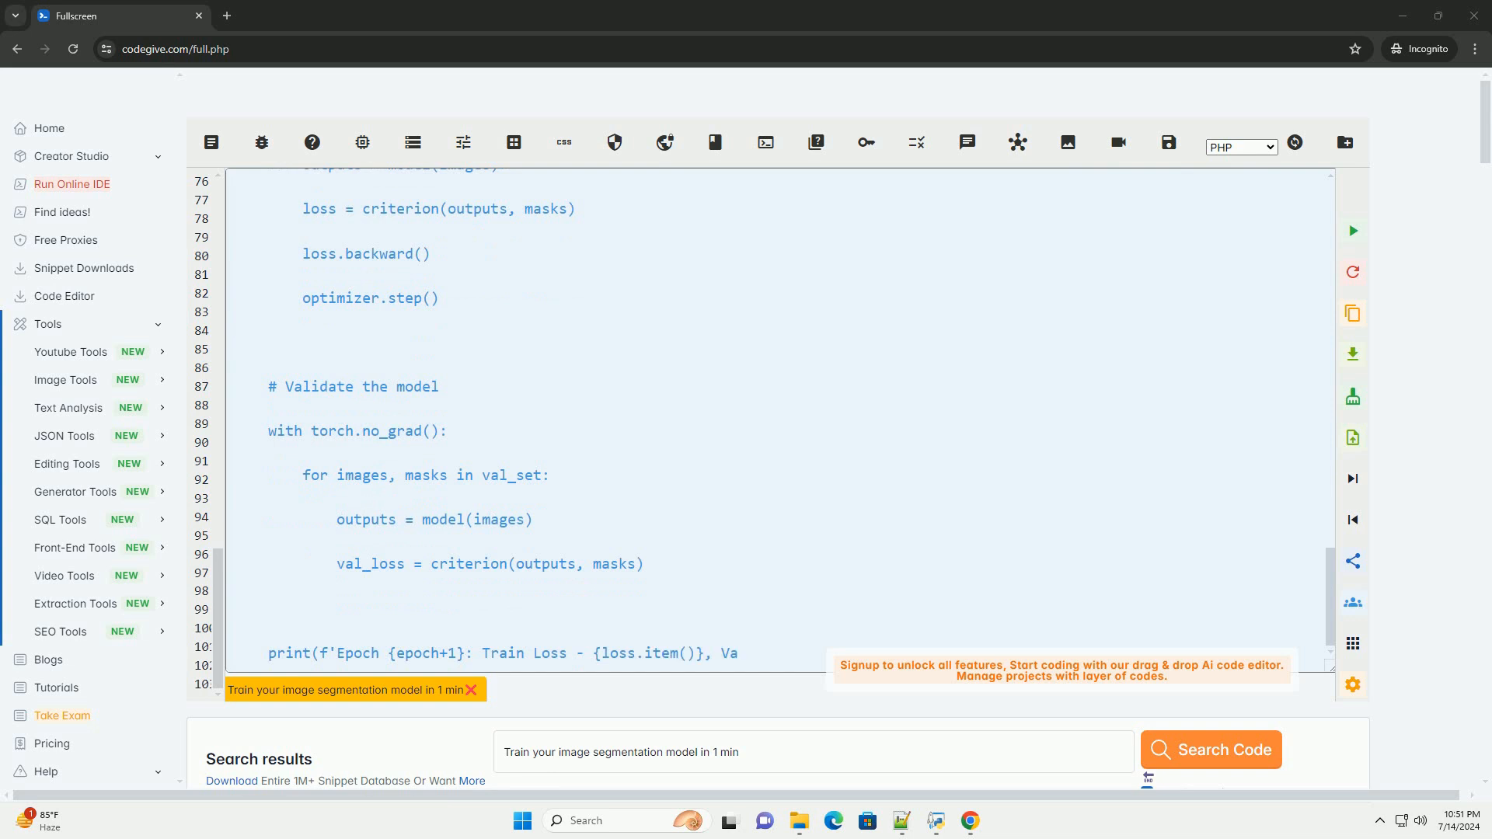
scroll("down", 3)
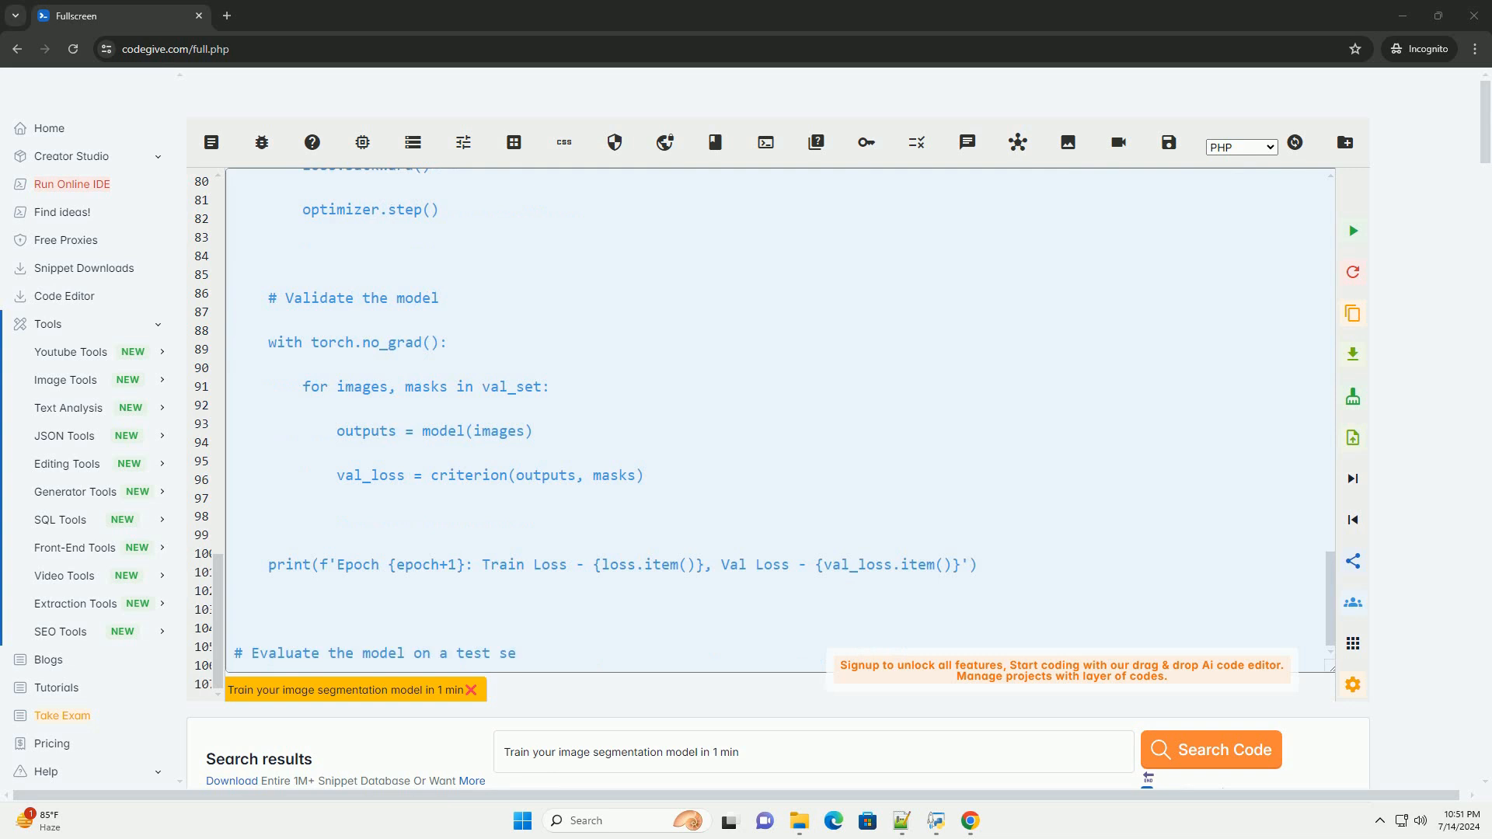
Follow test_set/test_loss placeholders and the note on customizing model and dataset loading
scroll("down", 3)
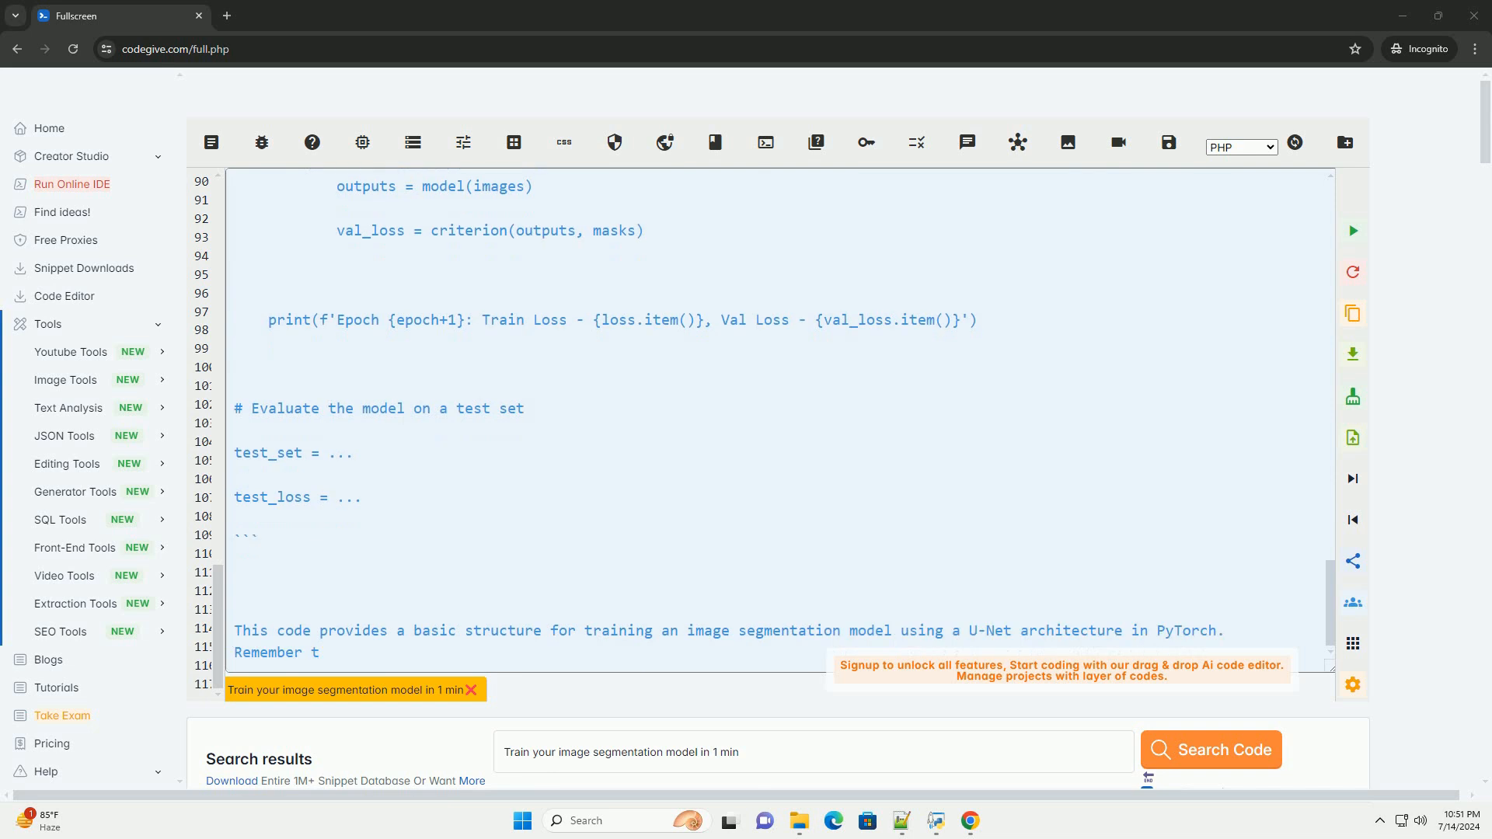
type("o customize the model, dataset loading, and training loop according to your specific task and requirements.")
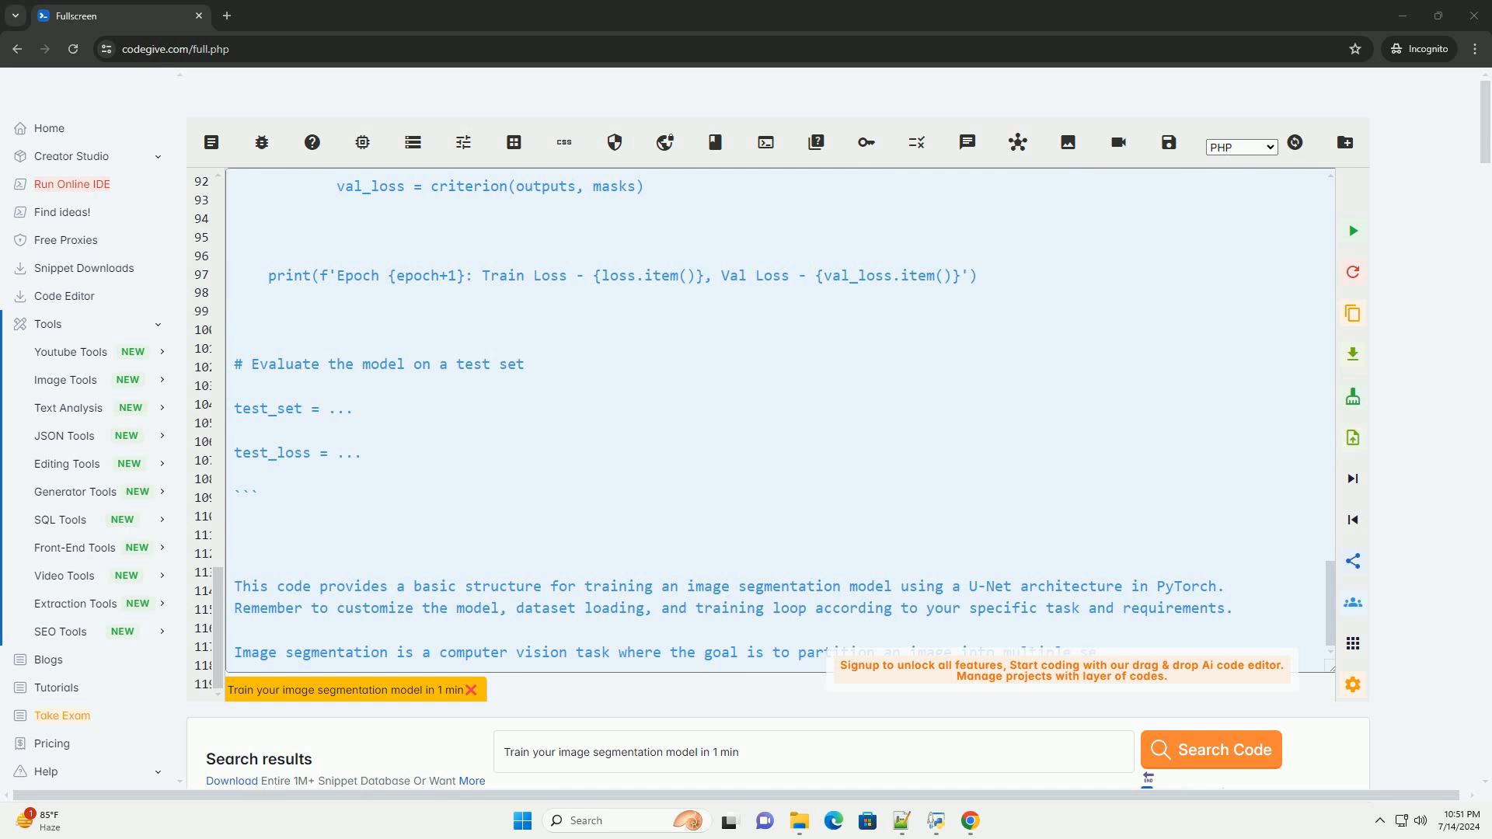
scroll("down", 3)
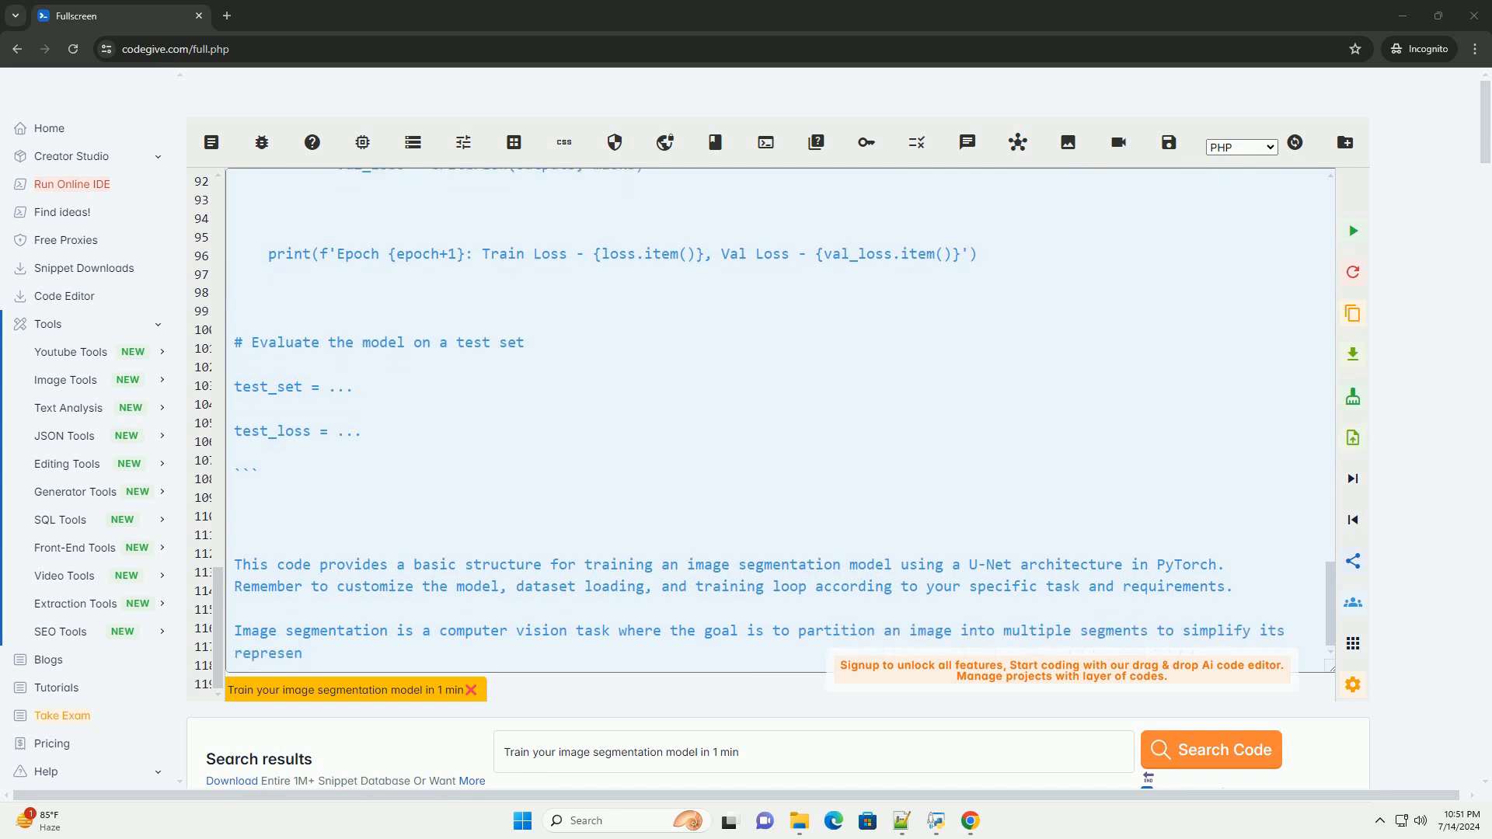